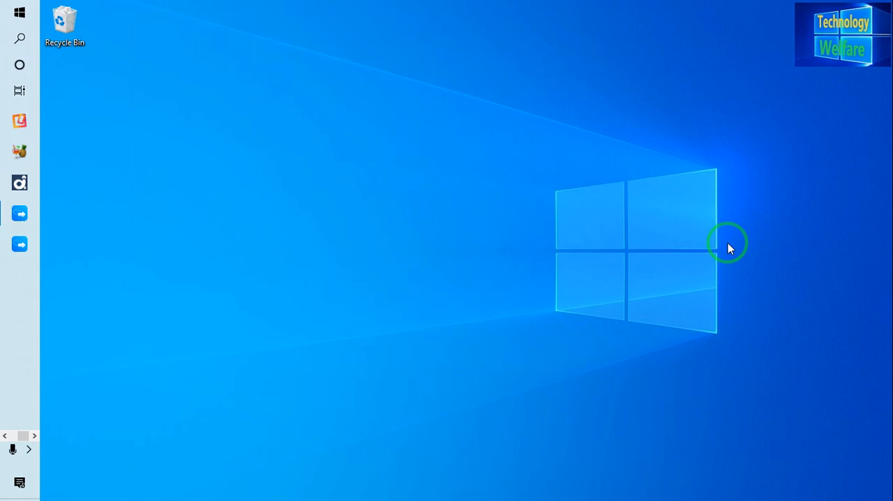
pyautogui.moveTo(329, 234)
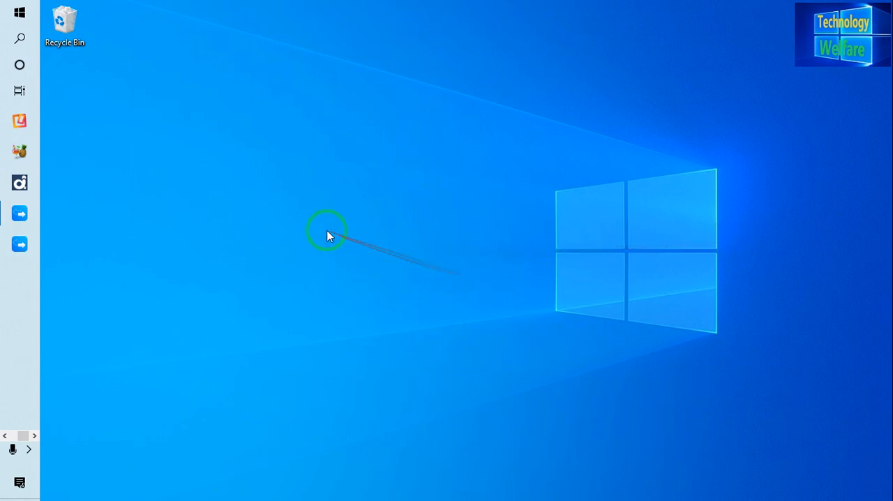
# Launch EaseUS MobiMover from the taskbar onto its PC to Phone page
pyautogui.click(19, 213)
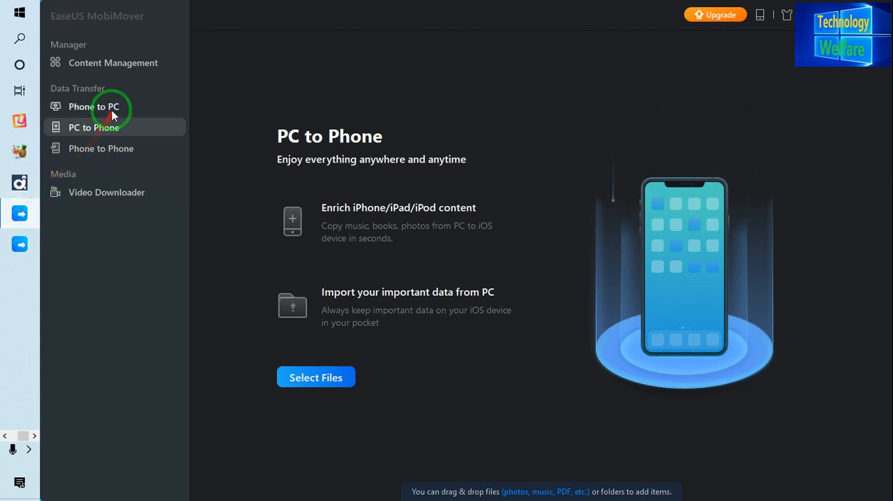
pyautogui.moveTo(156, 114)
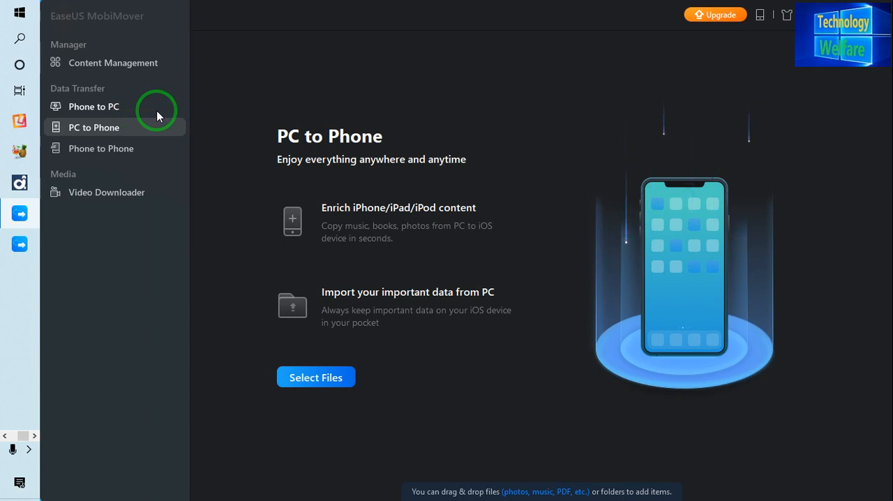
pyautogui.moveTo(95, 138)
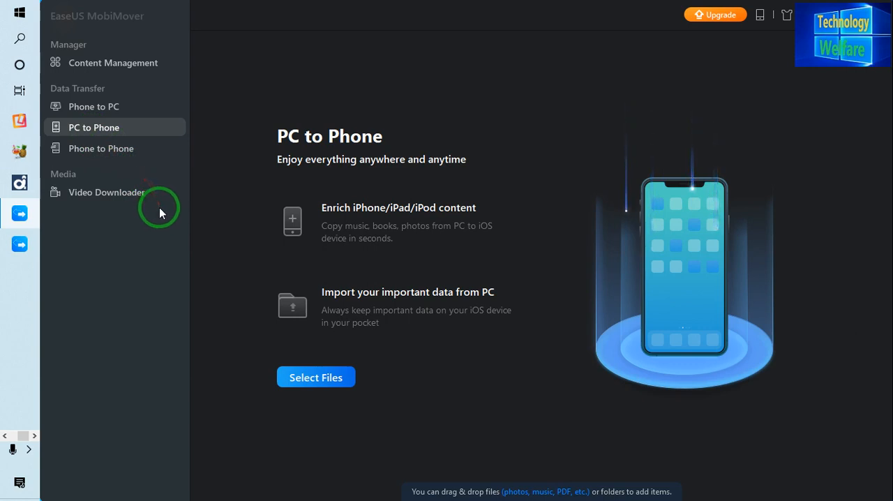
pyautogui.moveTo(110, 195)
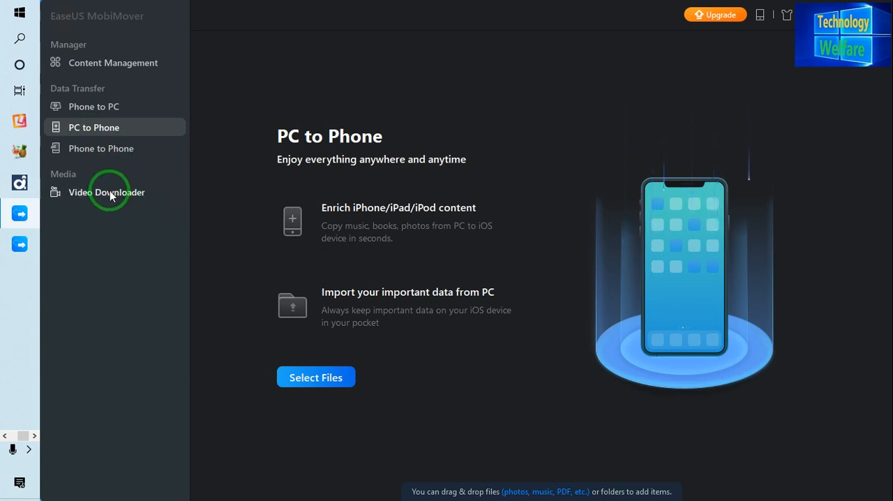
pyautogui.moveTo(136, 223)
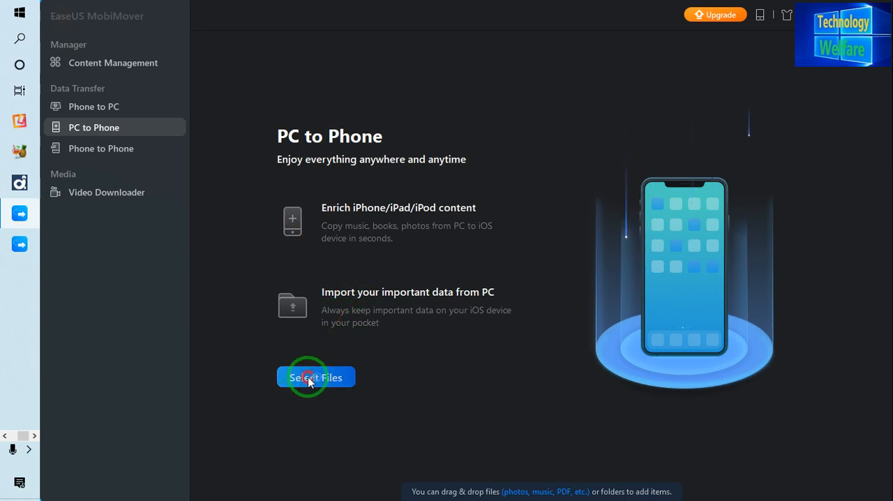
# Select all 12 MP3 songs from the Hindi Fav Mp3 folder into the transfer list
pyautogui.click(315, 376)
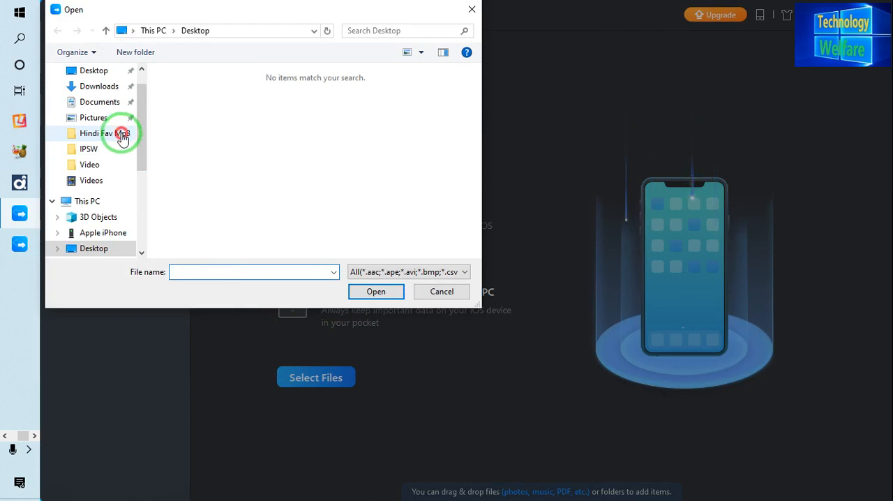
pyautogui.doubleClick(105, 132)
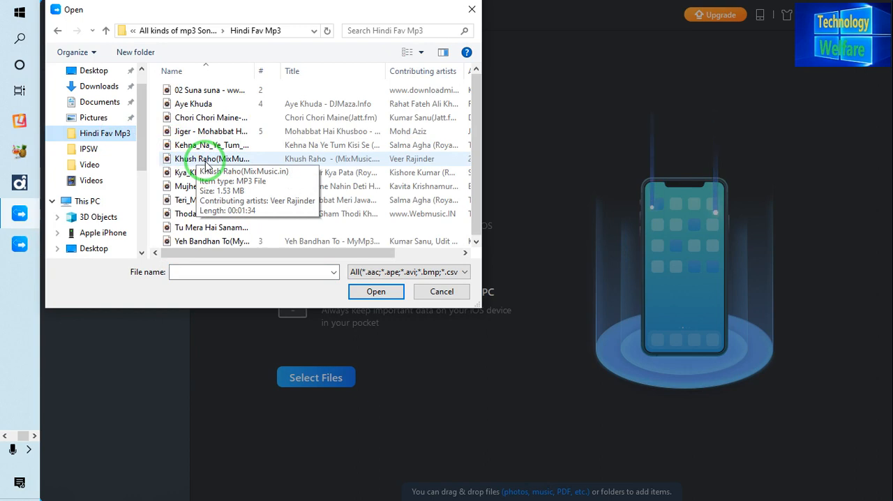
pyautogui.click(209, 89)
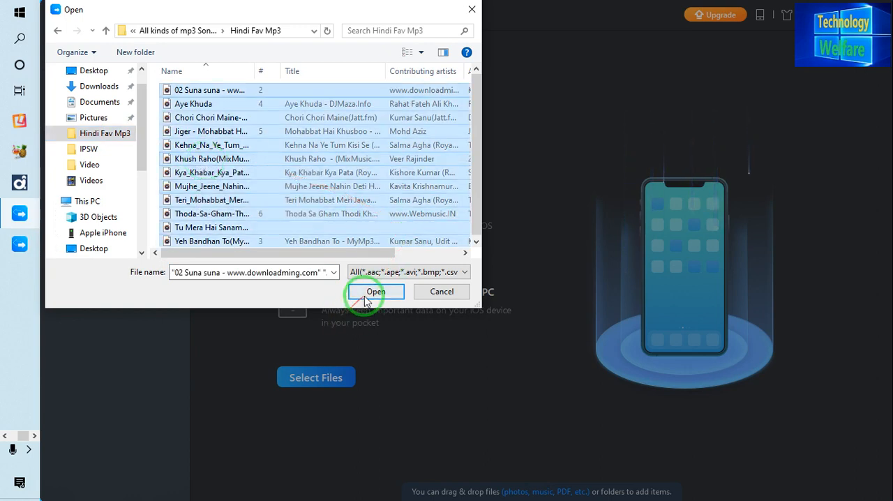
pyautogui.click(376, 290)
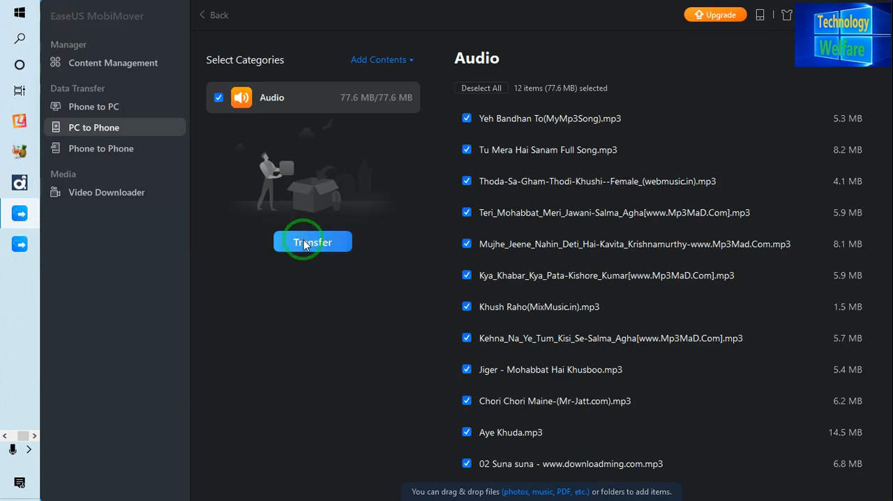
# Transfer the 12 songs to the iPhone until Transfer Completed, then move to Phone to PC
pyautogui.click(313, 241)
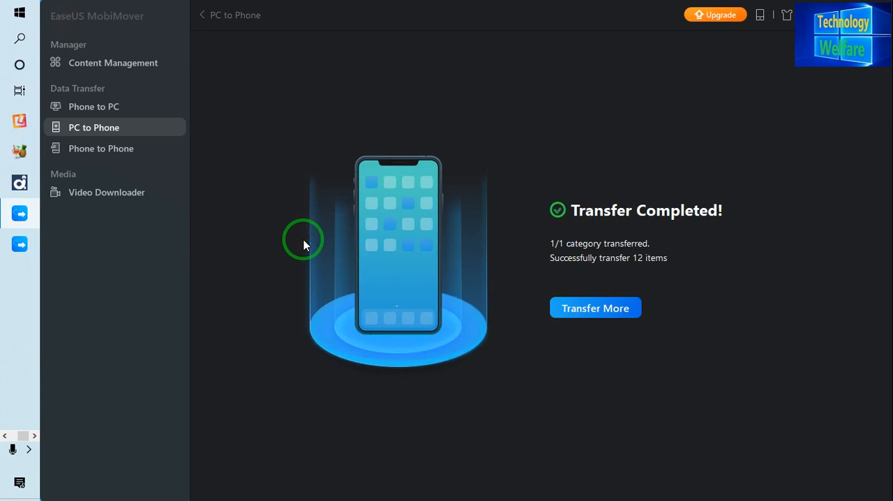
pyautogui.moveTo(675, 256)
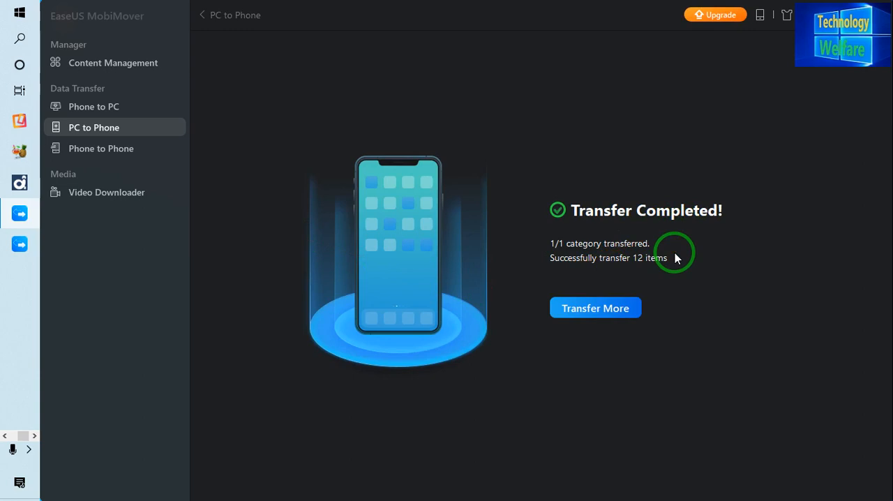
pyautogui.moveTo(745, 268)
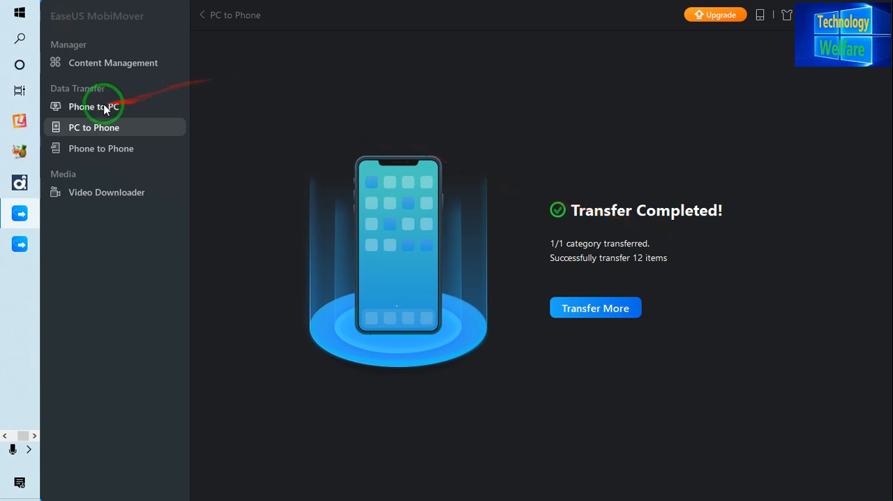
pyautogui.click(94, 106)
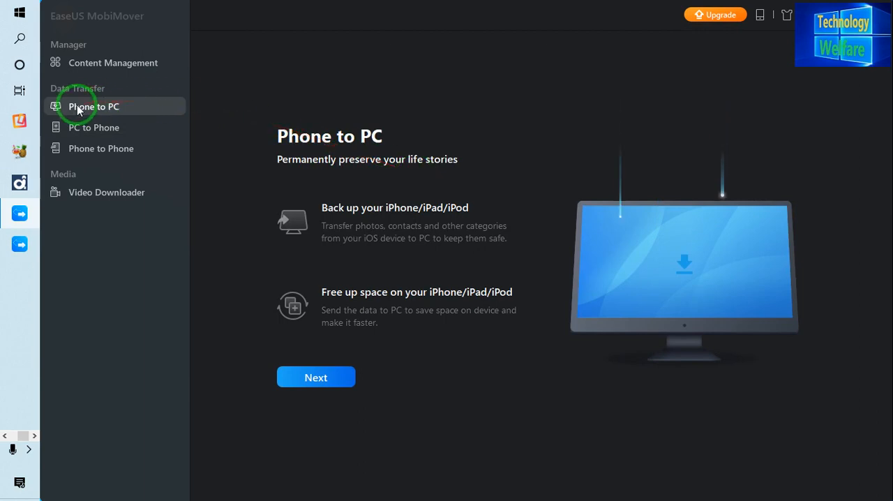
pyautogui.moveTo(96, 132)
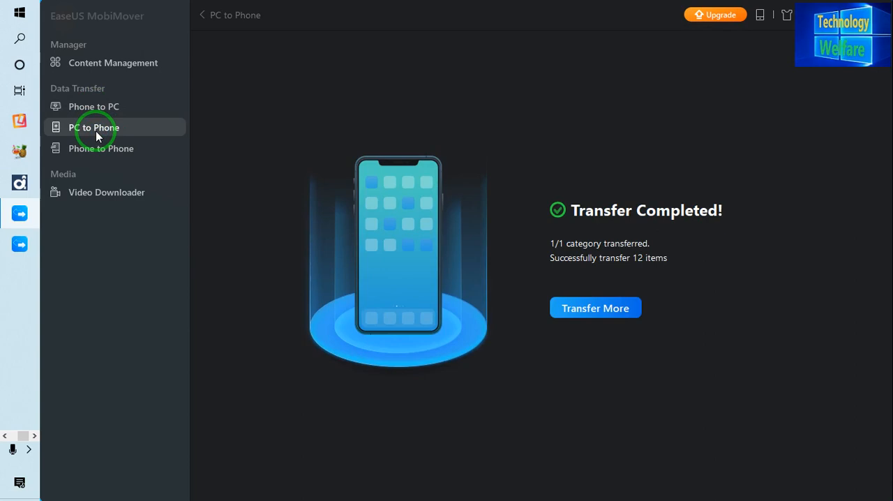
# Proceed to the Phone to PC category list with nine categories ticked, saving to Desktop
pyautogui.click(93, 106)
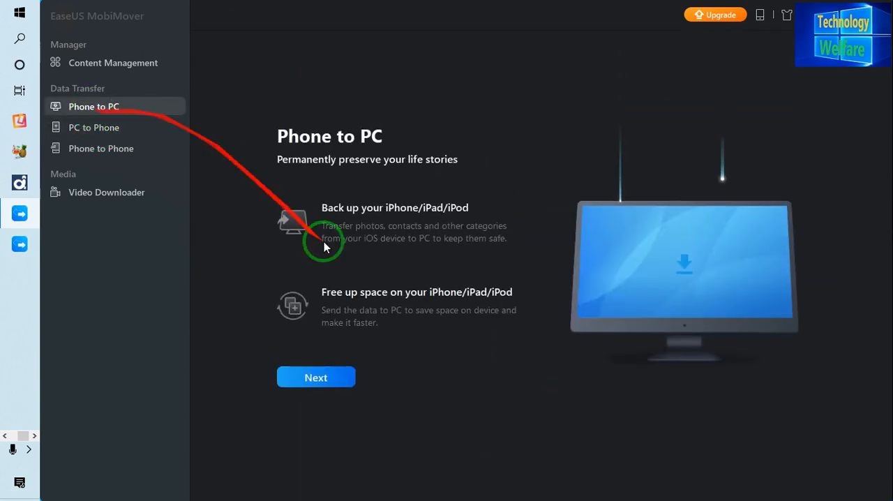
pyautogui.click(315, 377)
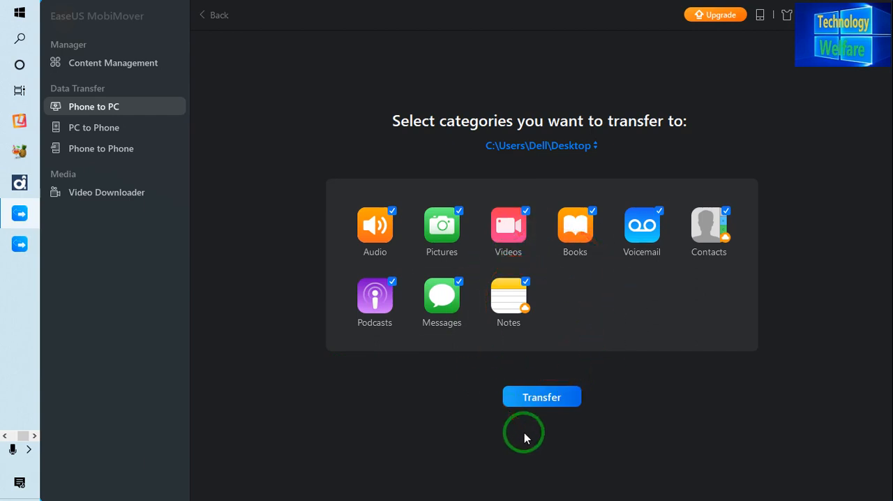
pyautogui.moveTo(542, 396)
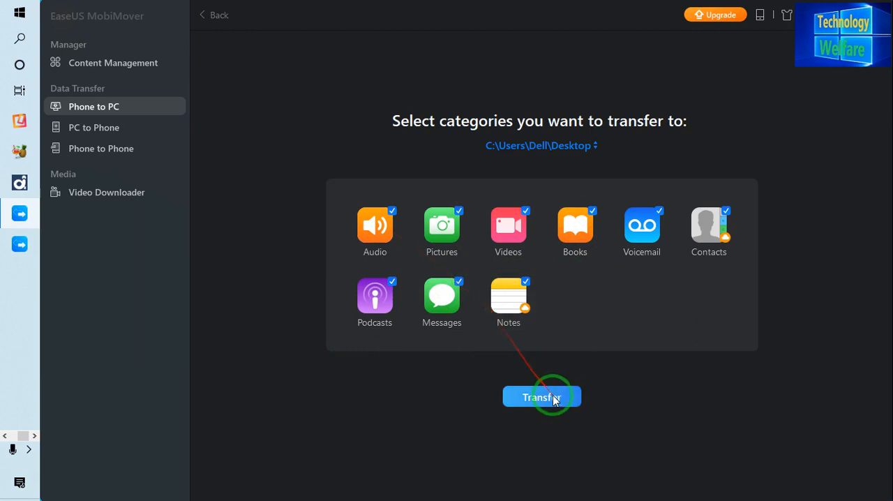
# Start the iPhone-to-Desktop backup, refreshing past the Close iCloud notice
pyautogui.click(541, 396)
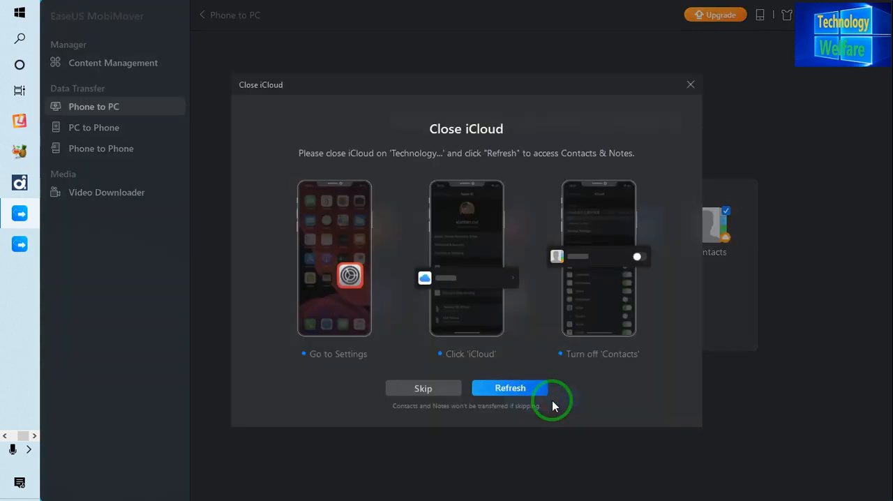
pyautogui.moveTo(497, 355)
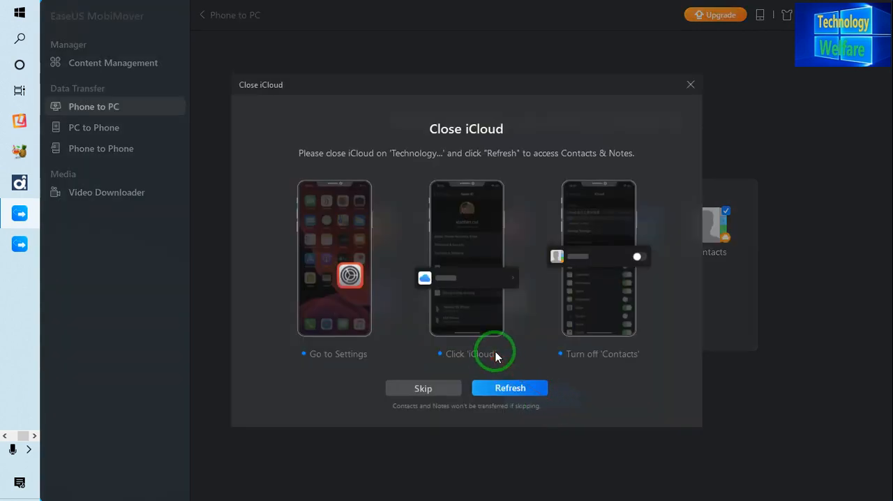
pyautogui.moveTo(656, 263)
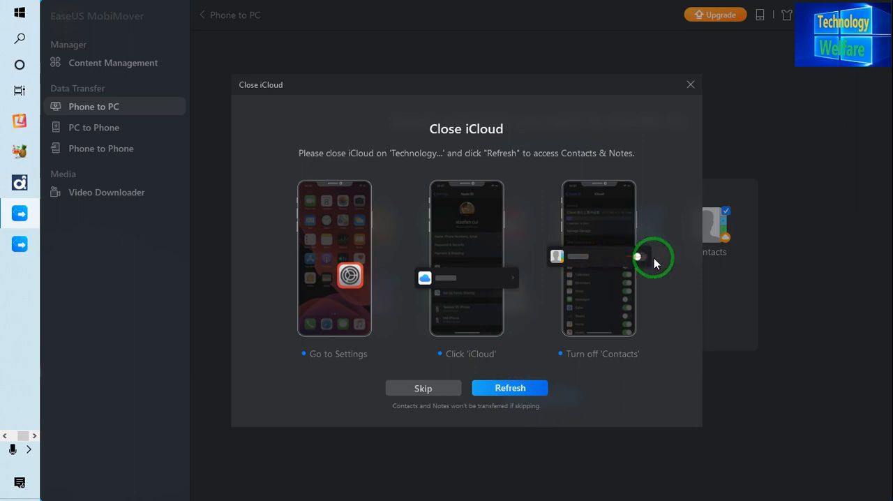
pyautogui.click(509, 387)
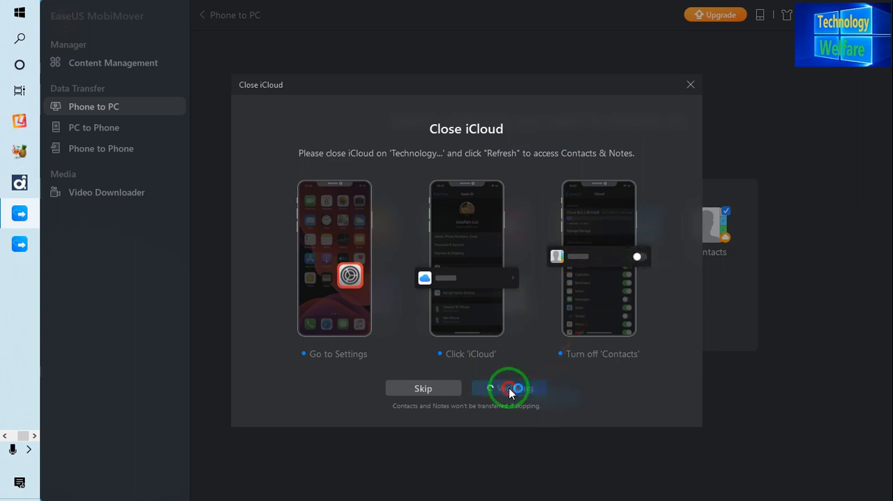
pyautogui.click(509, 388)
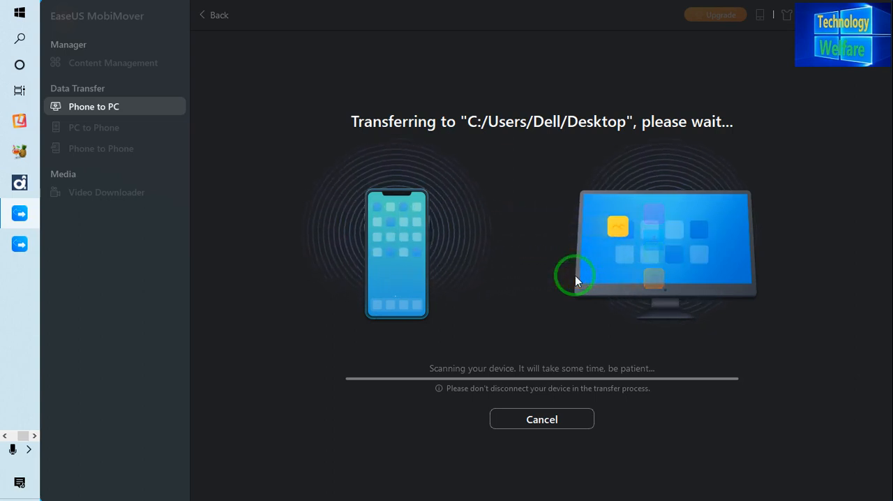
pyautogui.moveTo(670, 481)
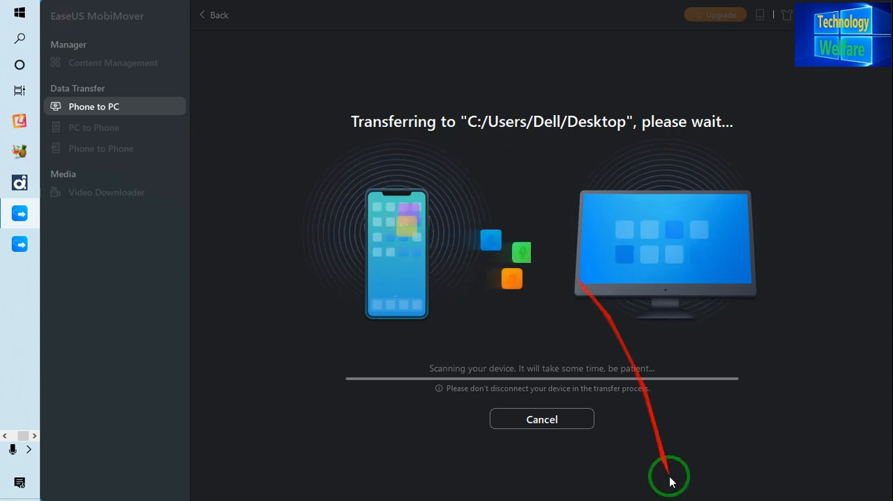
# Cancel the running backup and confirm, leaving zero categories transferred
pyautogui.click(541, 419)
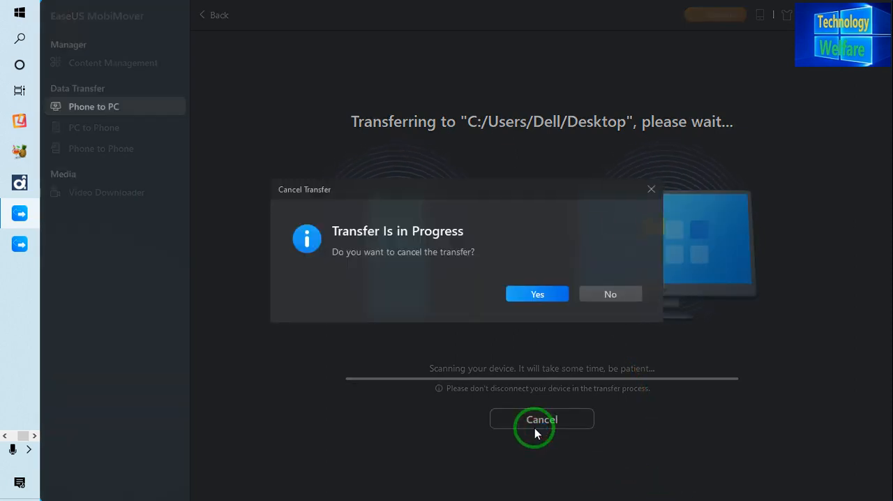
pyautogui.click(538, 293)
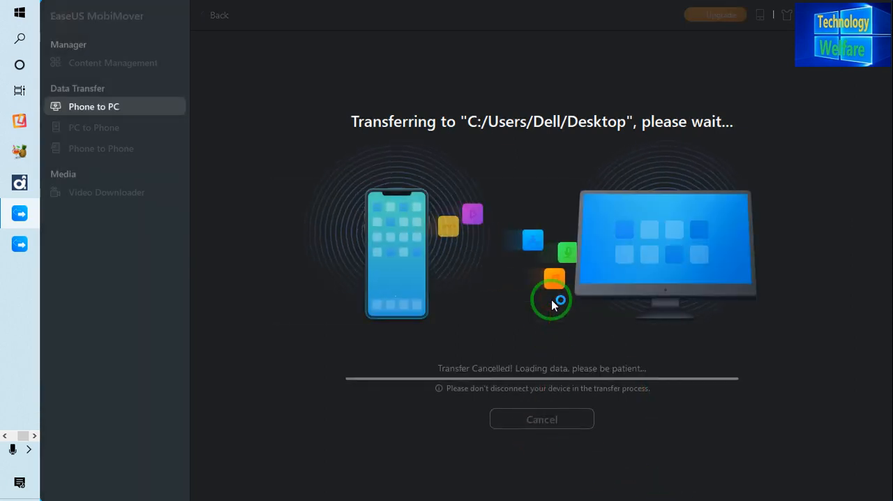
pyautogui.click(541, 418)
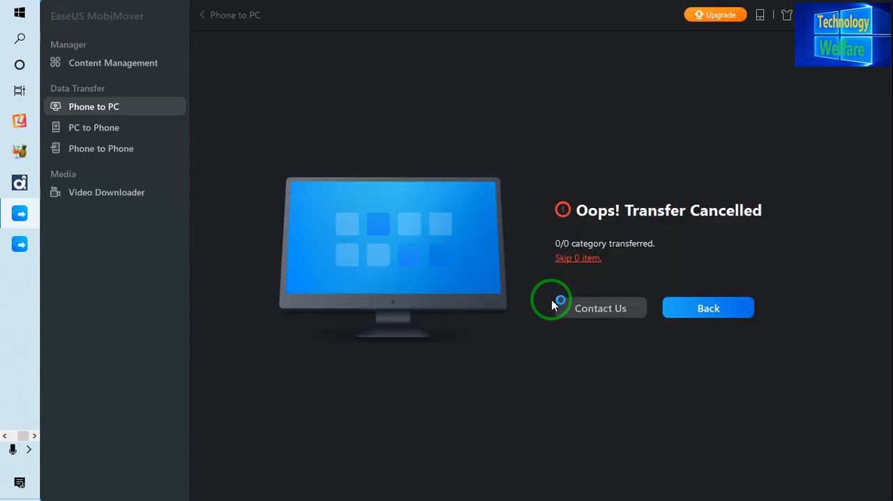
pyautogui.moveTo(285, 94)
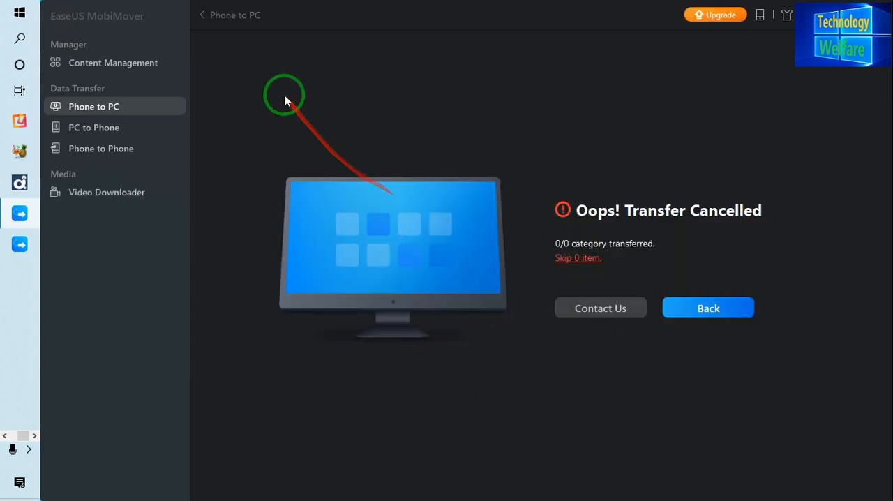
# Show the iPhone's Apps list (WhatsApp, Video Tube, DocumentScan), dismissing the Add Contents file picker
pyautogui.click(113, 63)
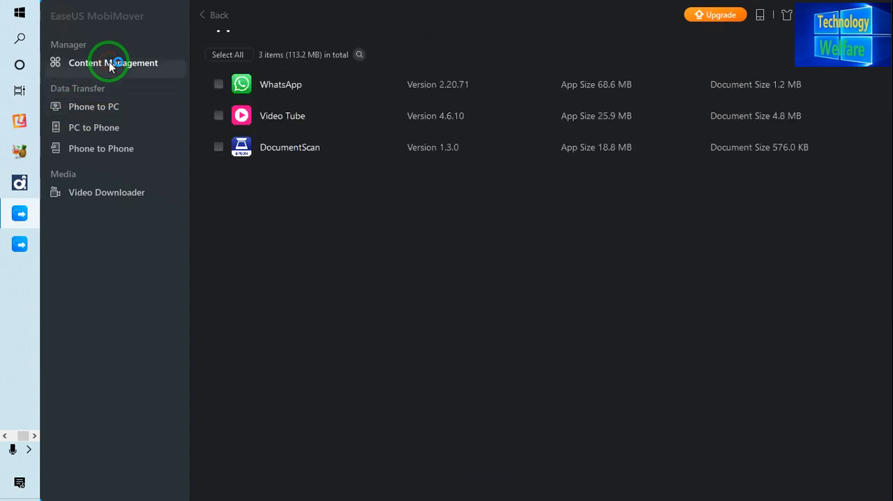
pyautogui.click(113, 63)
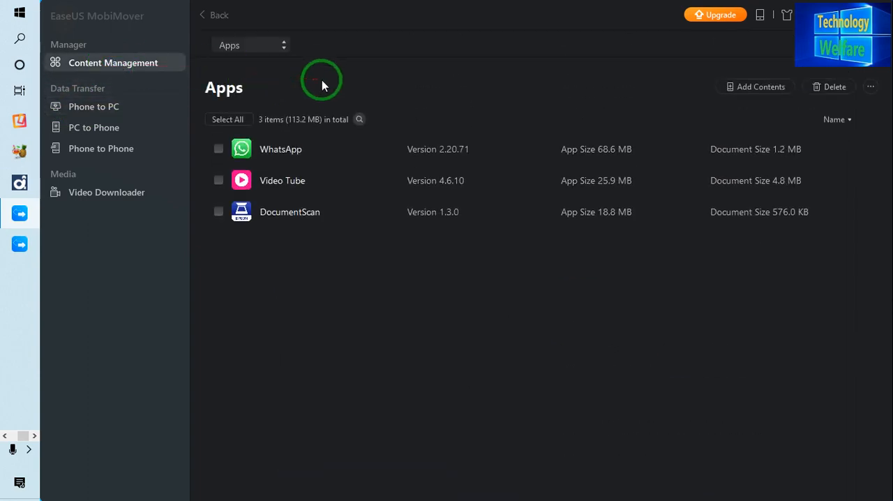
pyautogui.moveTo(544, 74)
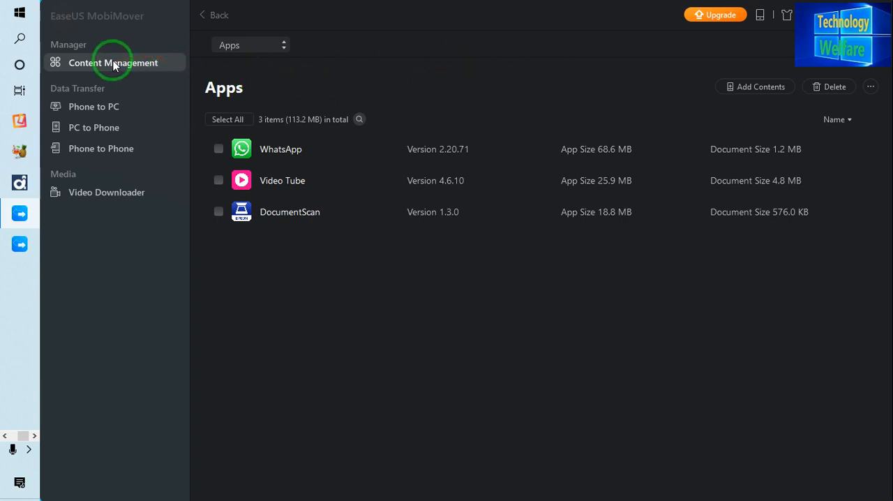
pyautogui.moveTo(264, 96)
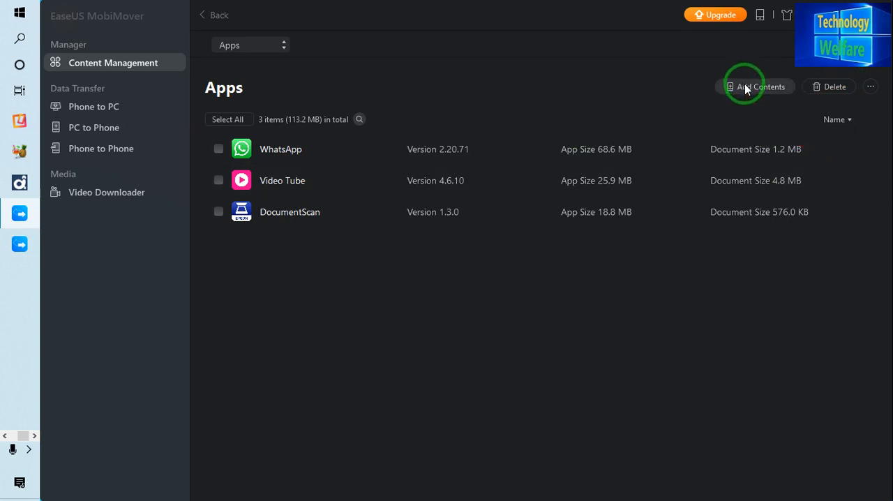
pyautogui.click(760, 86)
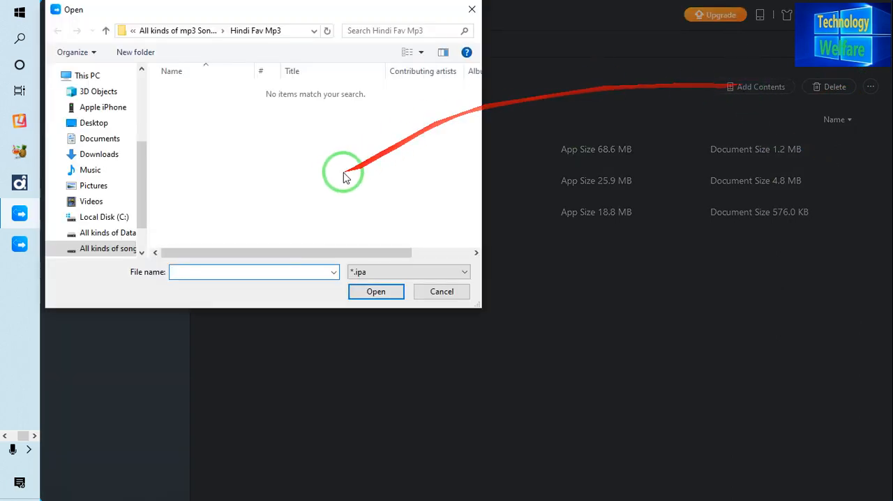
pyautogui.moveTo(445, 111)
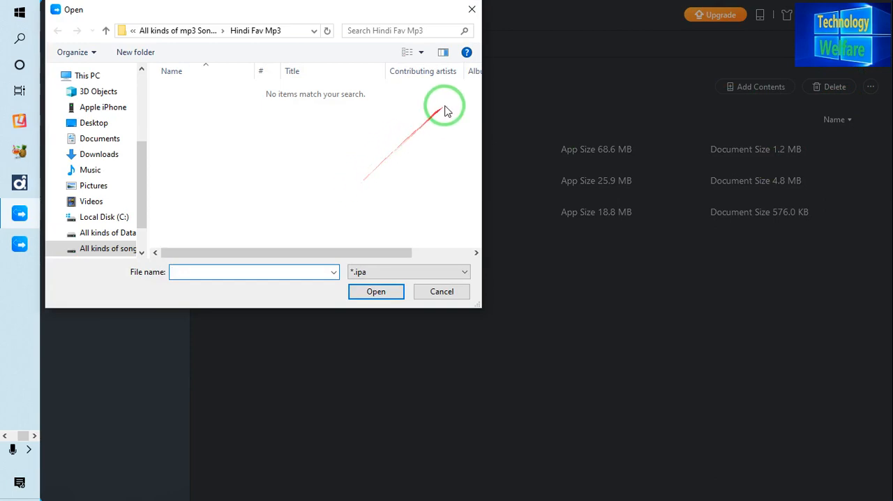
pyautogui.click(441, 290)
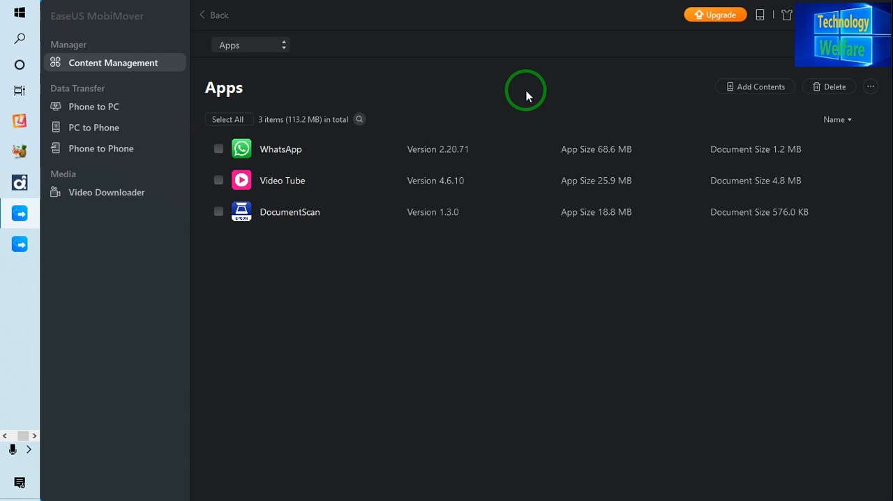
pyautogui.moveTo(759, 86)
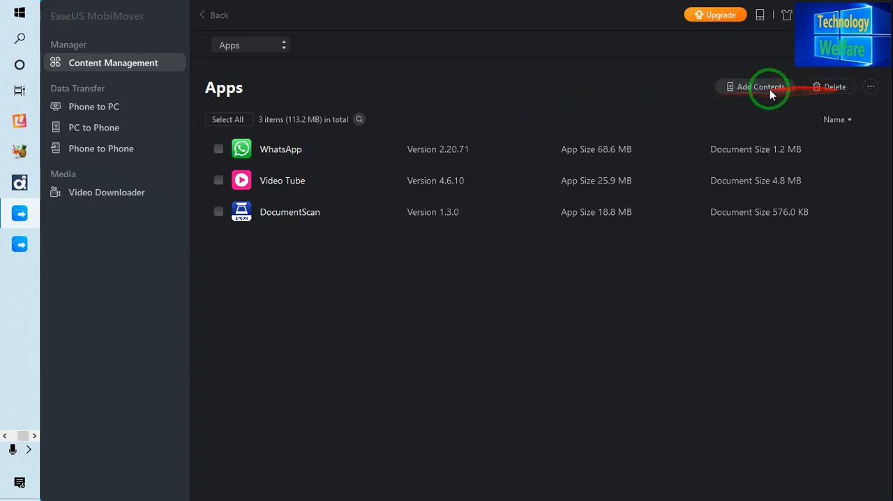
pyautogui.moveTo(558, 337)
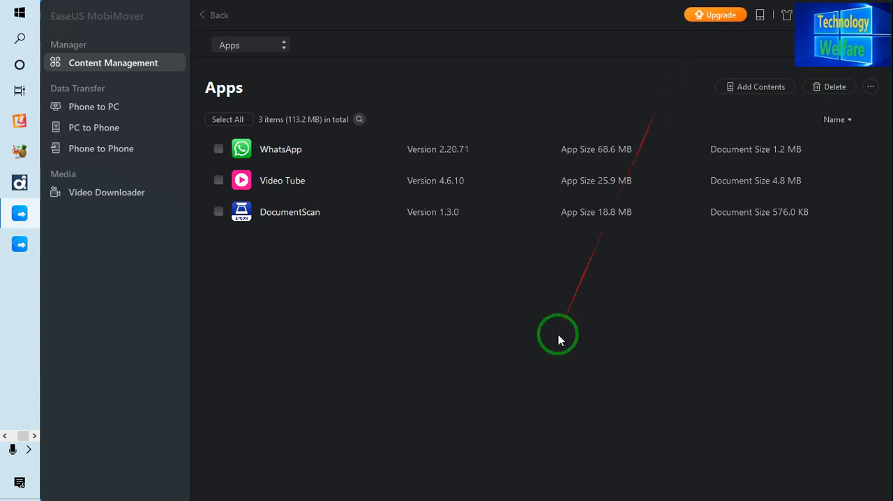
pyautogui.moveTo(545, 407)
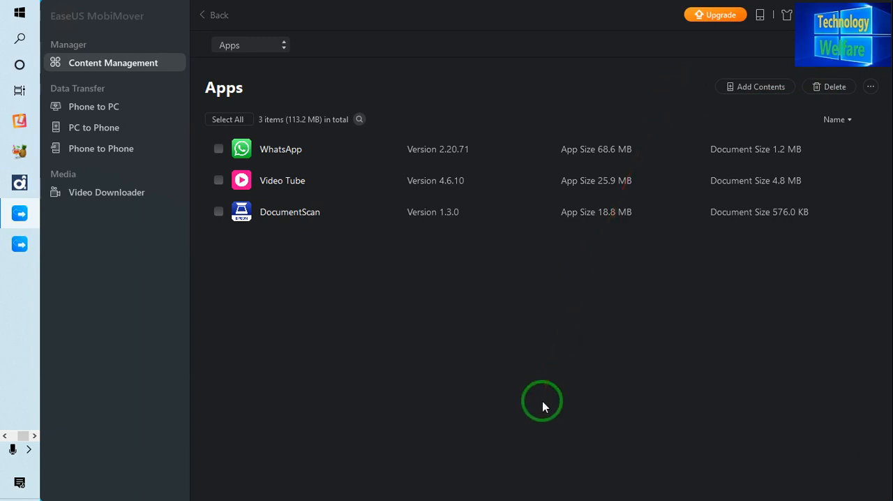
pyautogui.moveTo(67, 176)
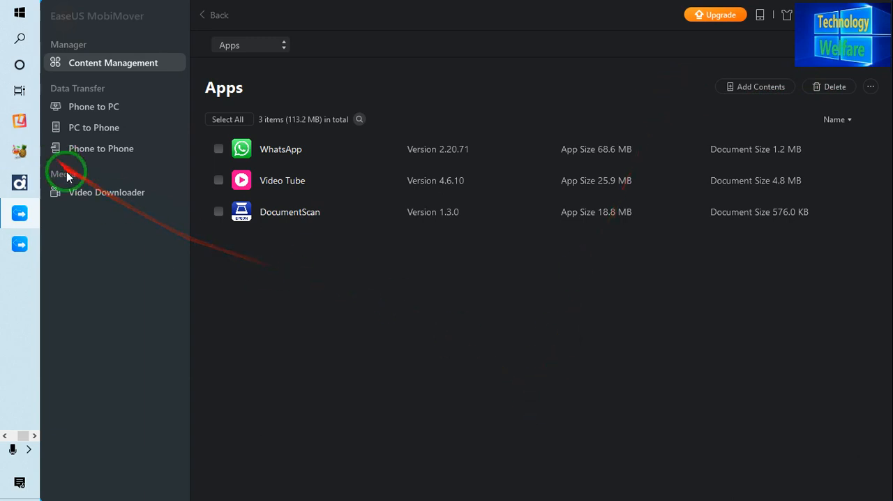
pyautogui.click(106, 193)
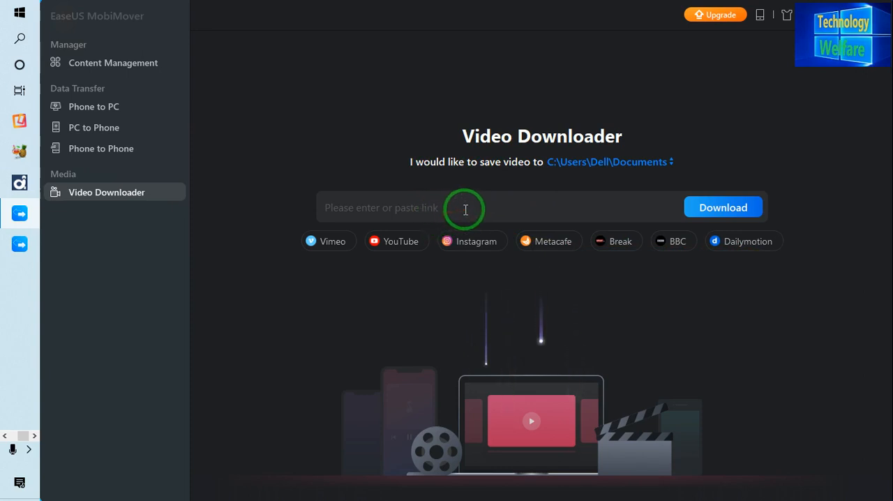
pyautogui.moveTo(820, 155)
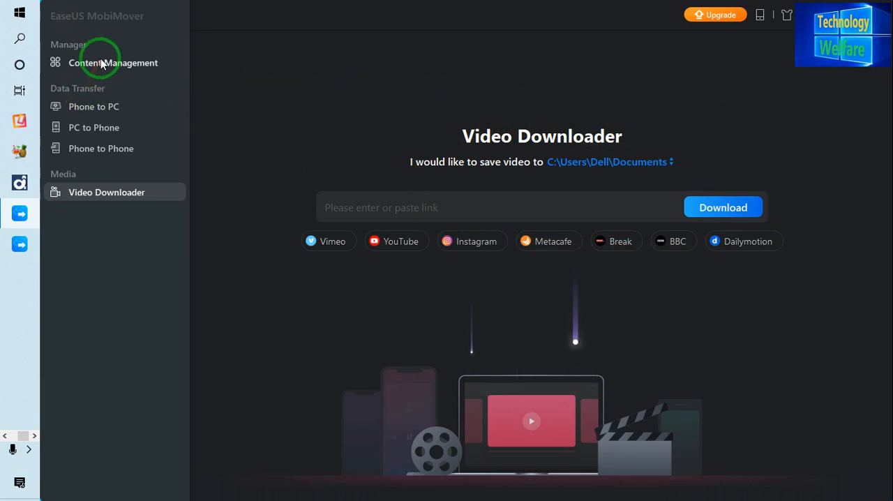
pyautogui.click(113, 61)
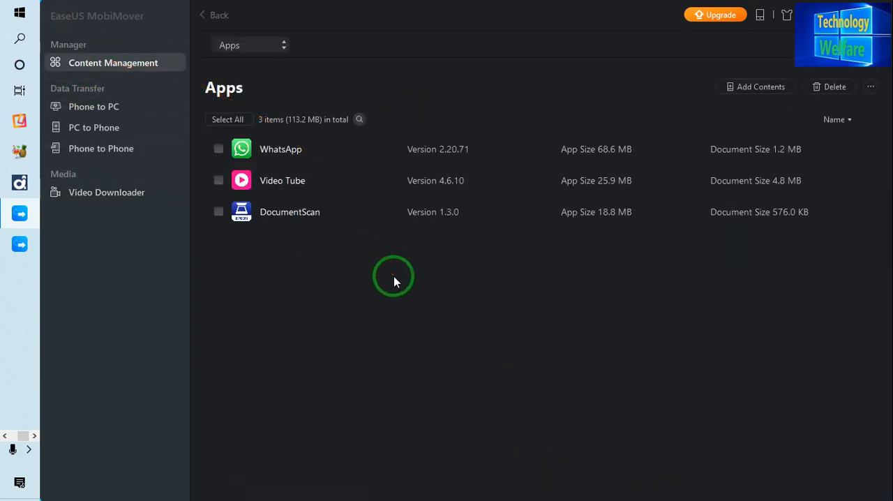